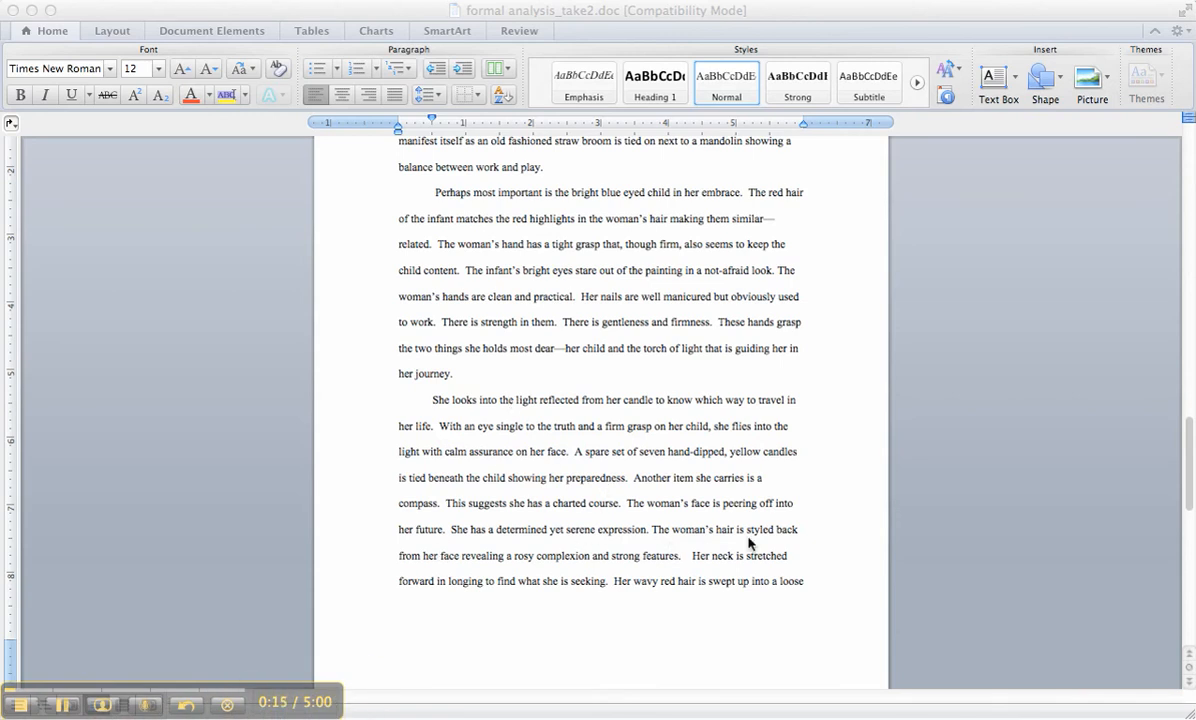
mouse_move(656, 452)
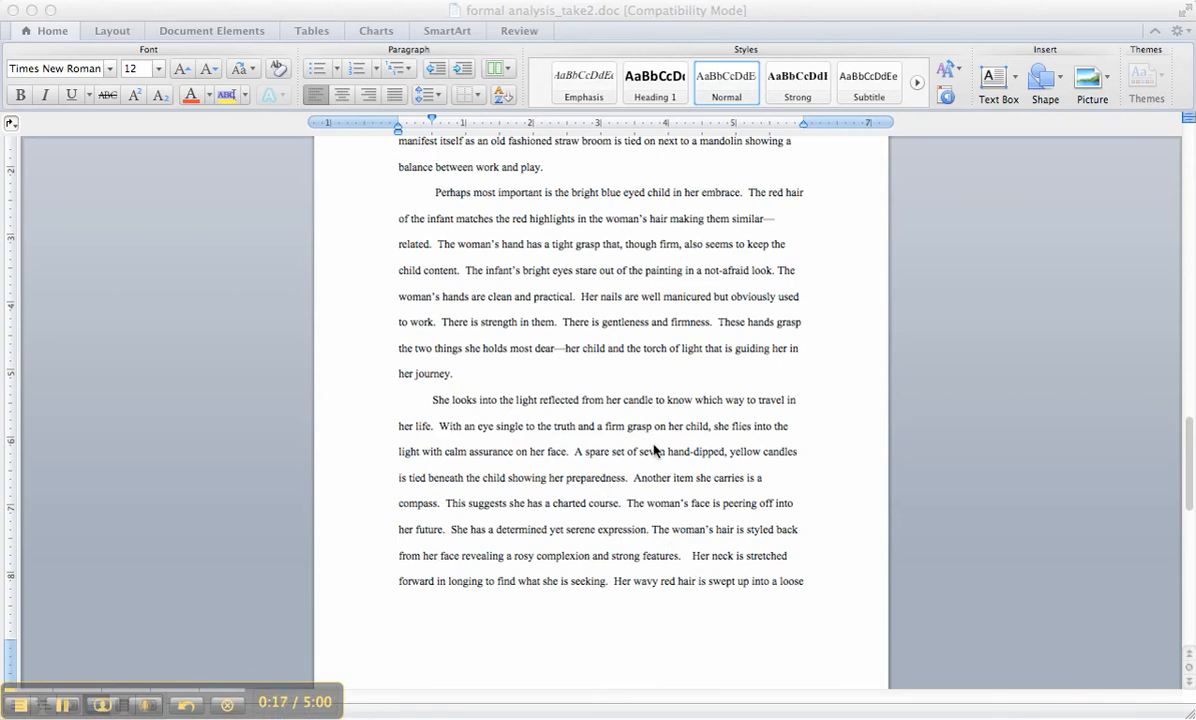
mouse_move(590, 510)
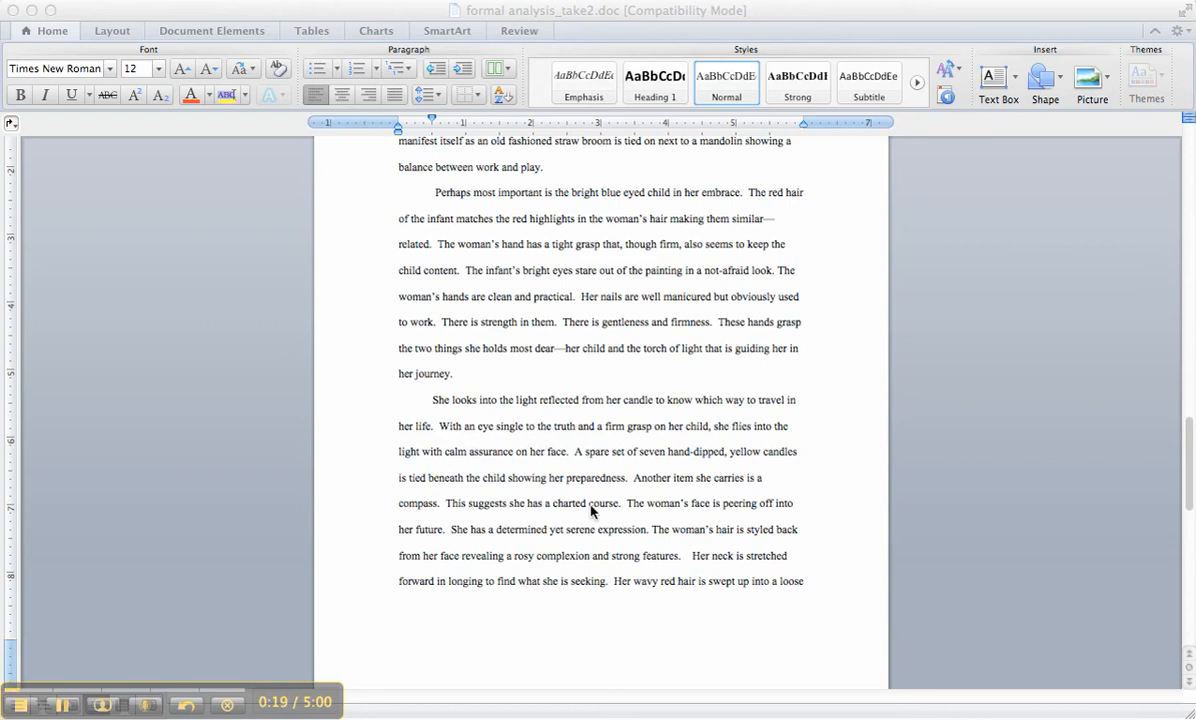
mouse_move(588, 510)
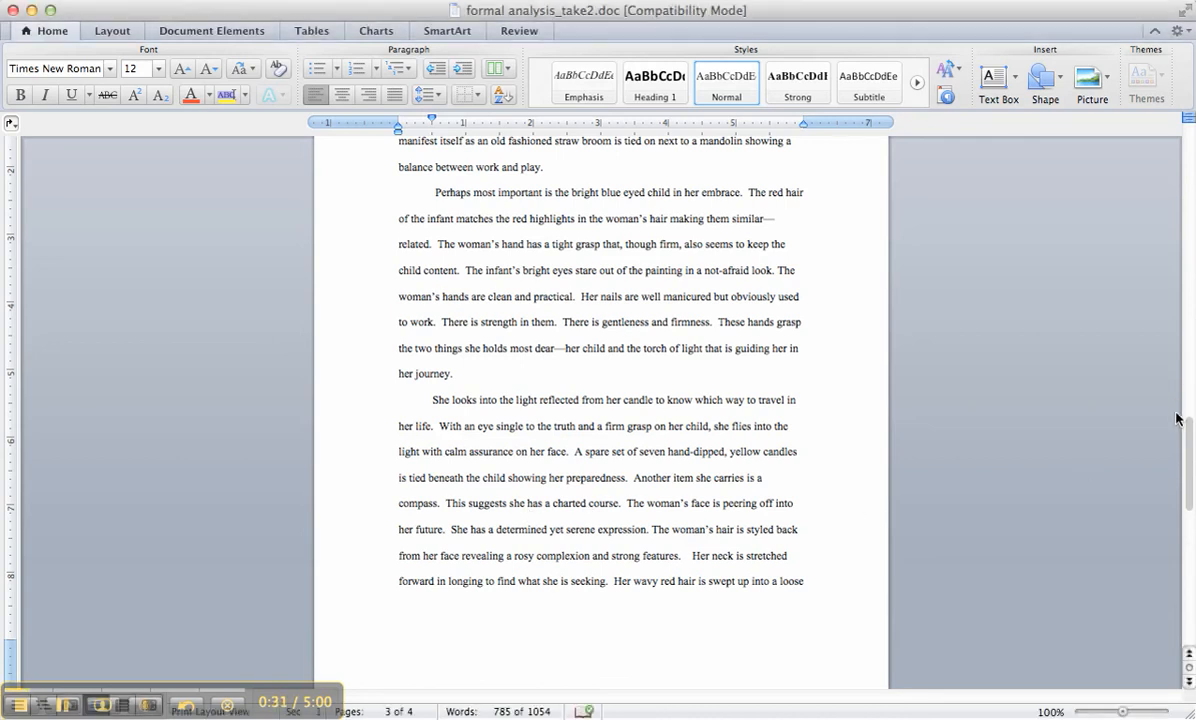
Step: Scroll the document back to the title and opening paragraph on page one
scroll(down, 3)
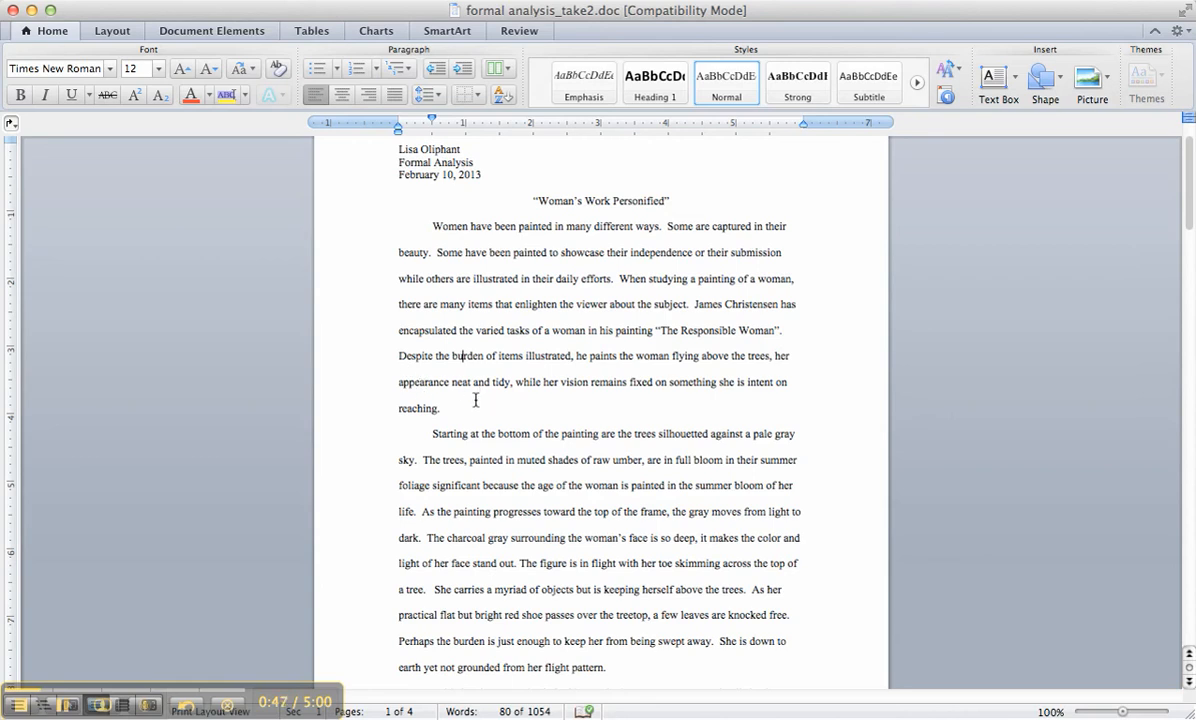
mouse_move(456, 408)
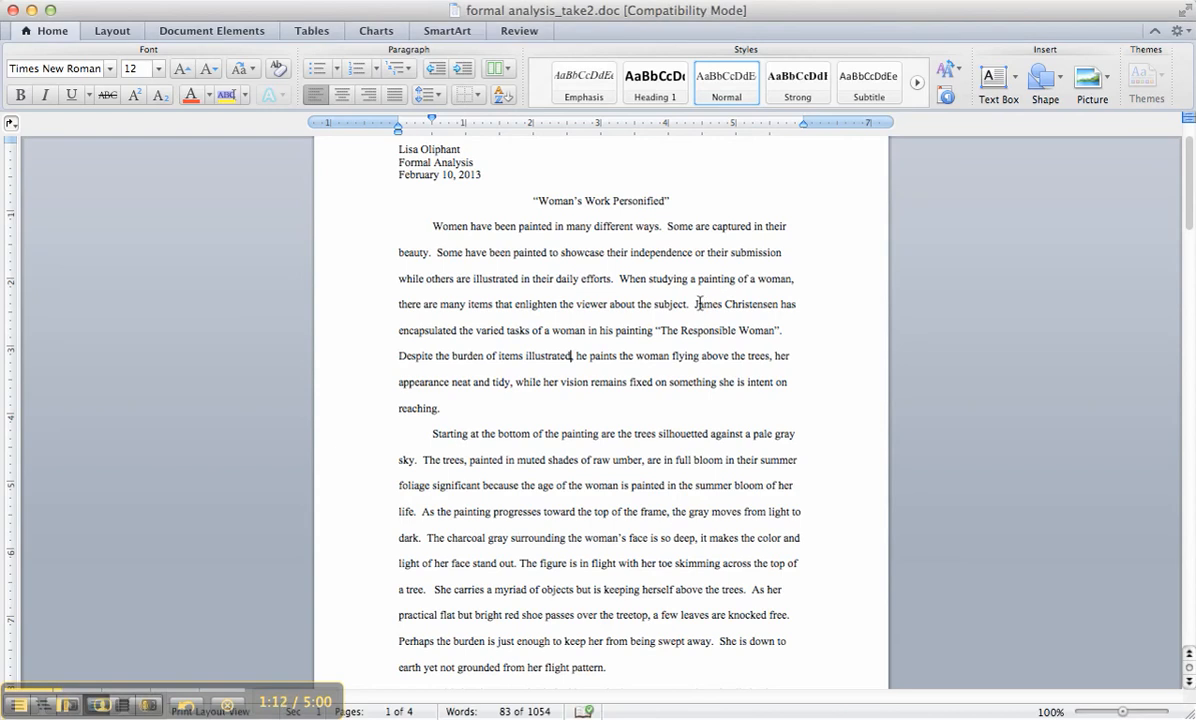
Step: Rewrite the thesis opening to 'Through his use of color, the tools that she carries, her identity as a mother'
drag(694, 304, 668, 356)
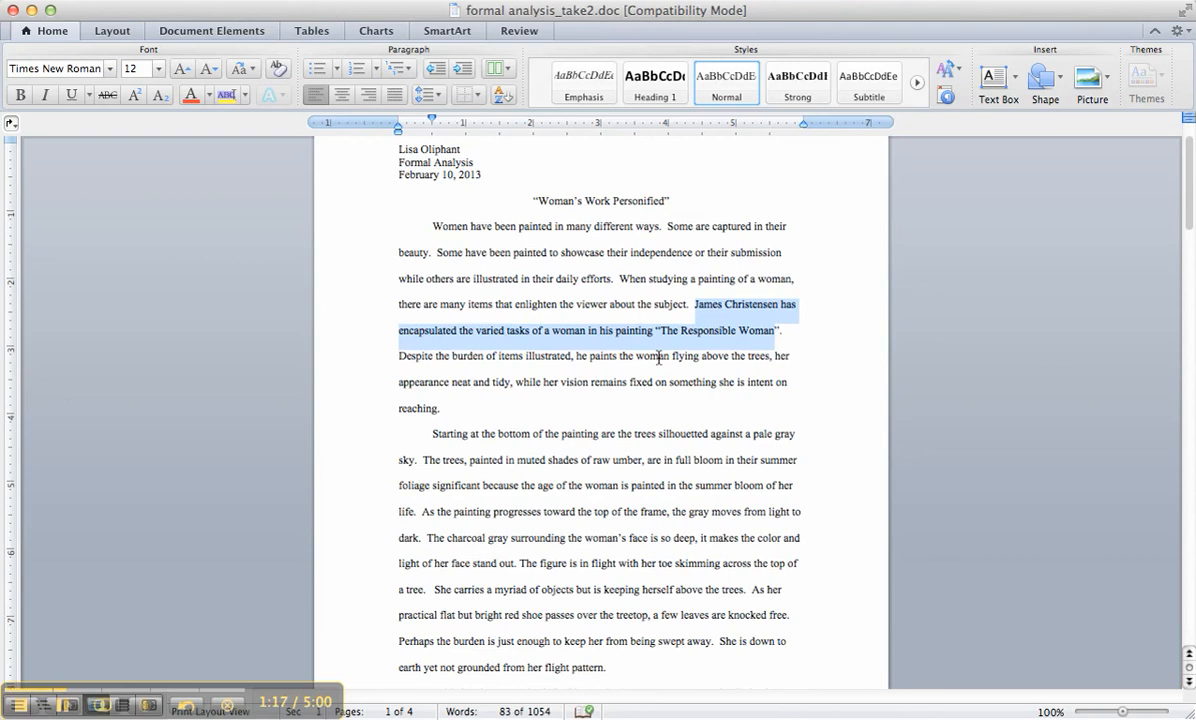
click(568, 356)
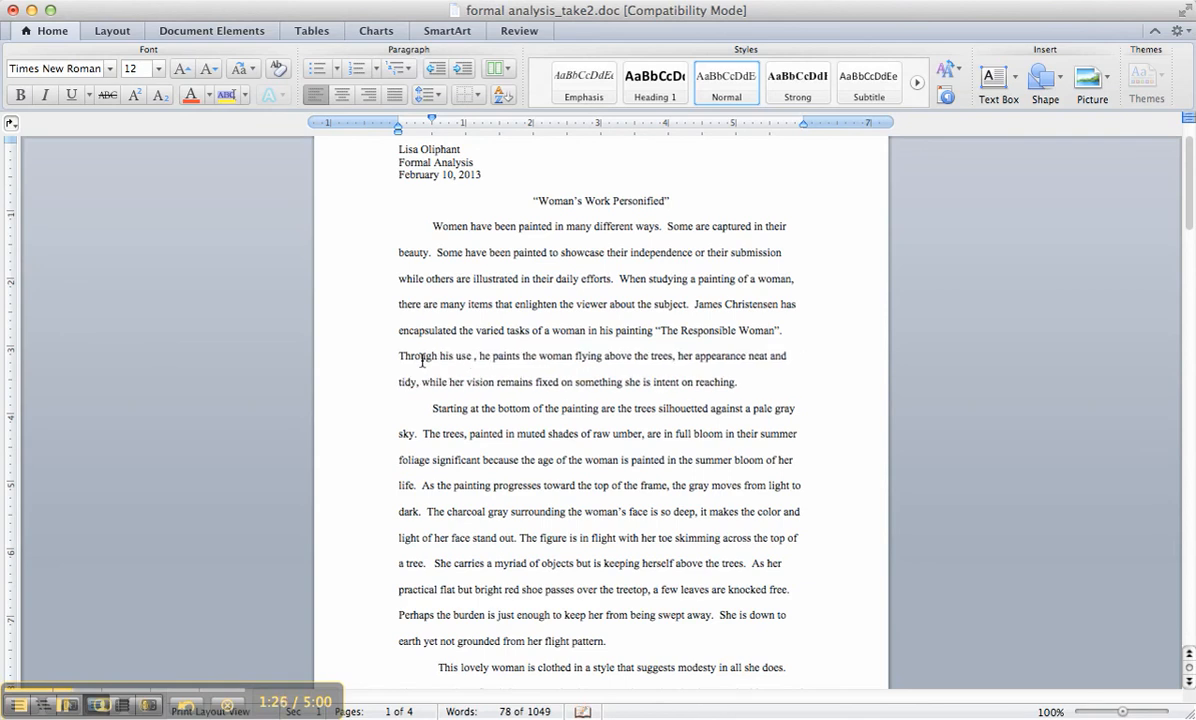
text(of color,)
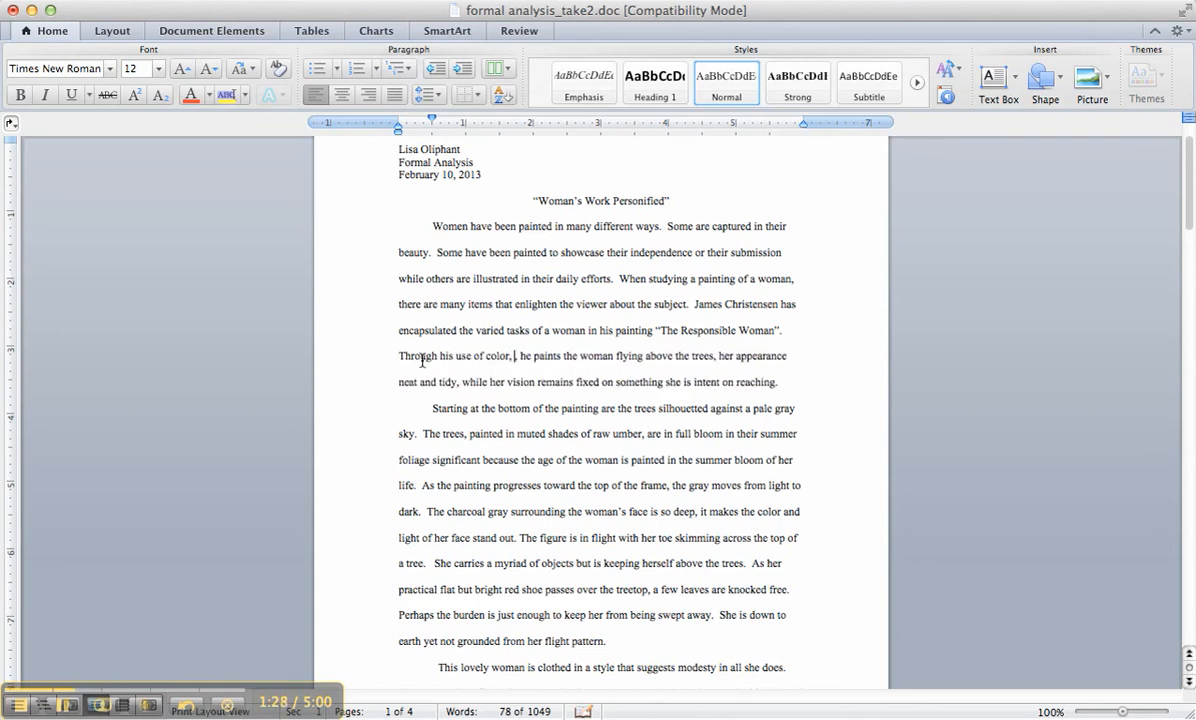
text(,)
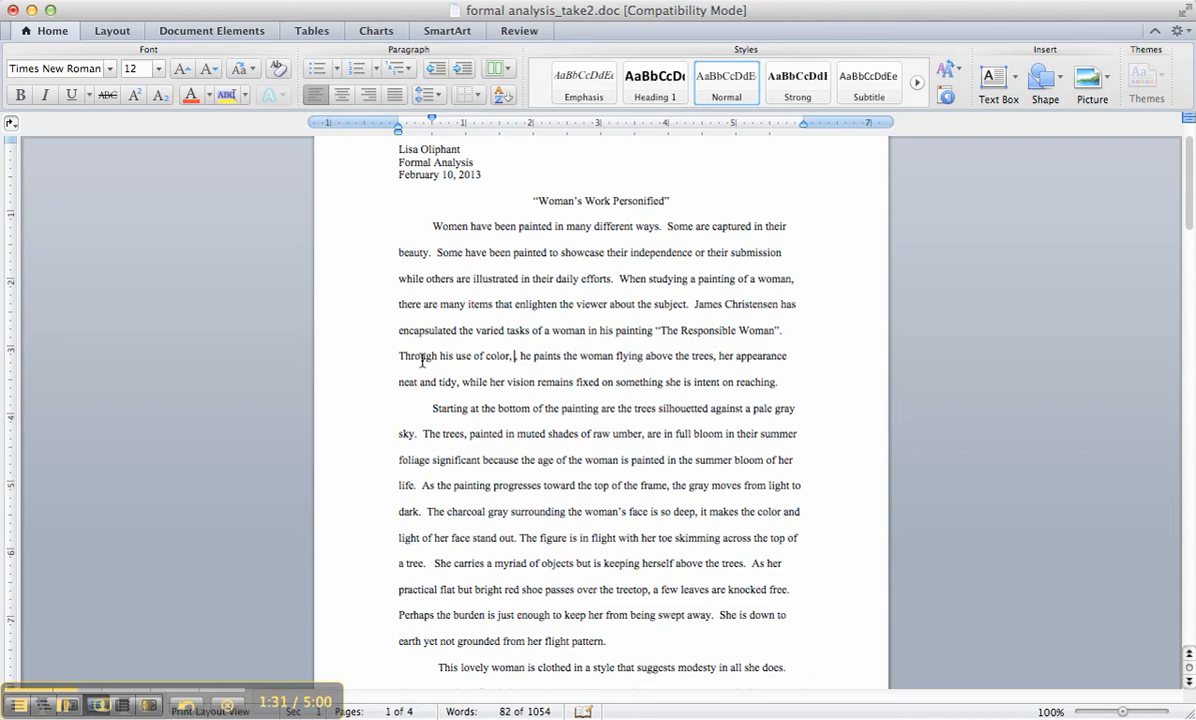
text(the tool,)
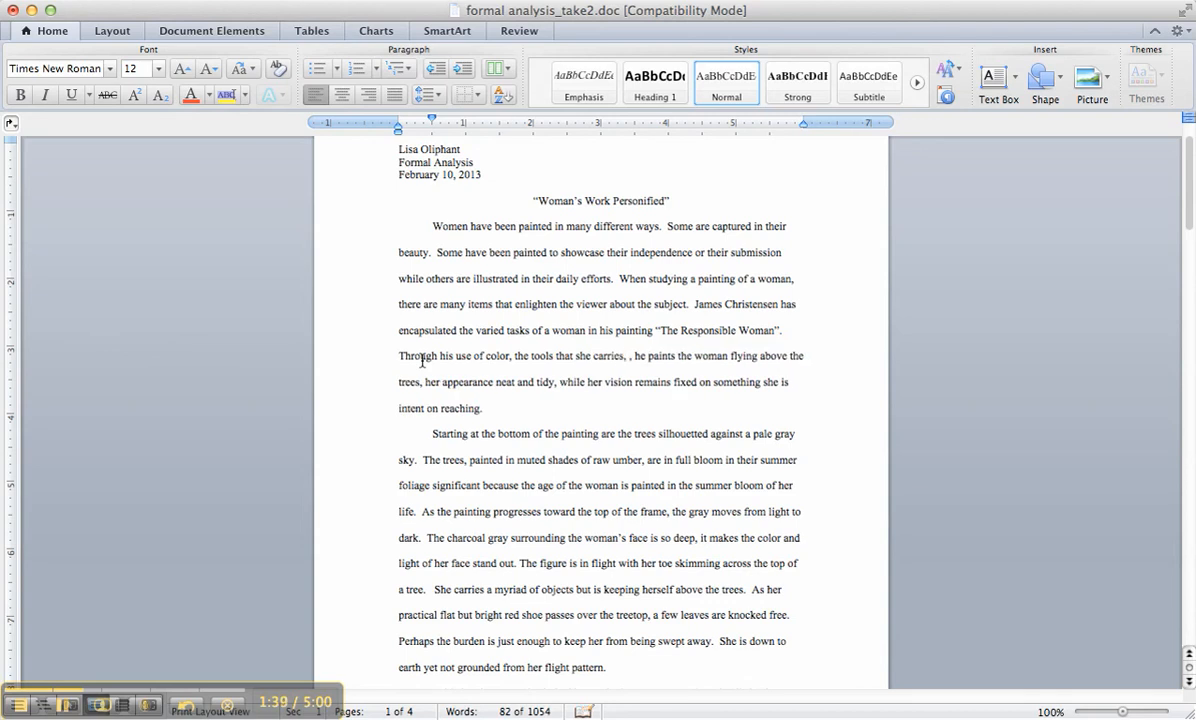
text(her identity as a mot)
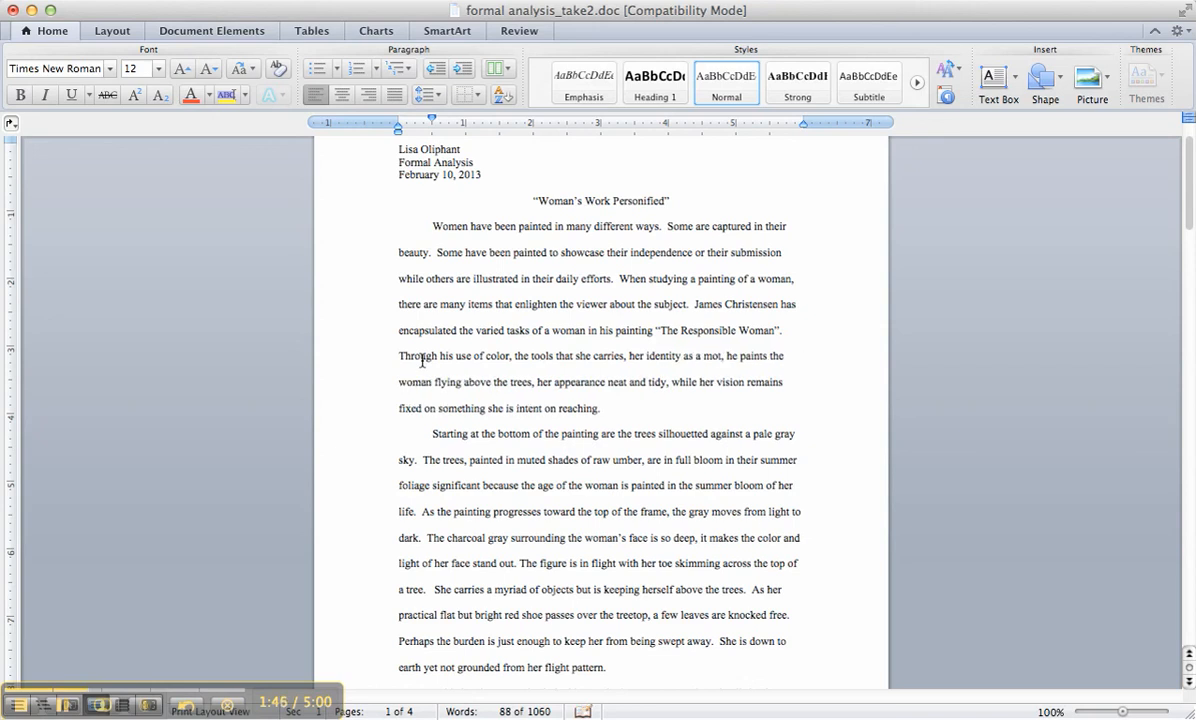
text(her)
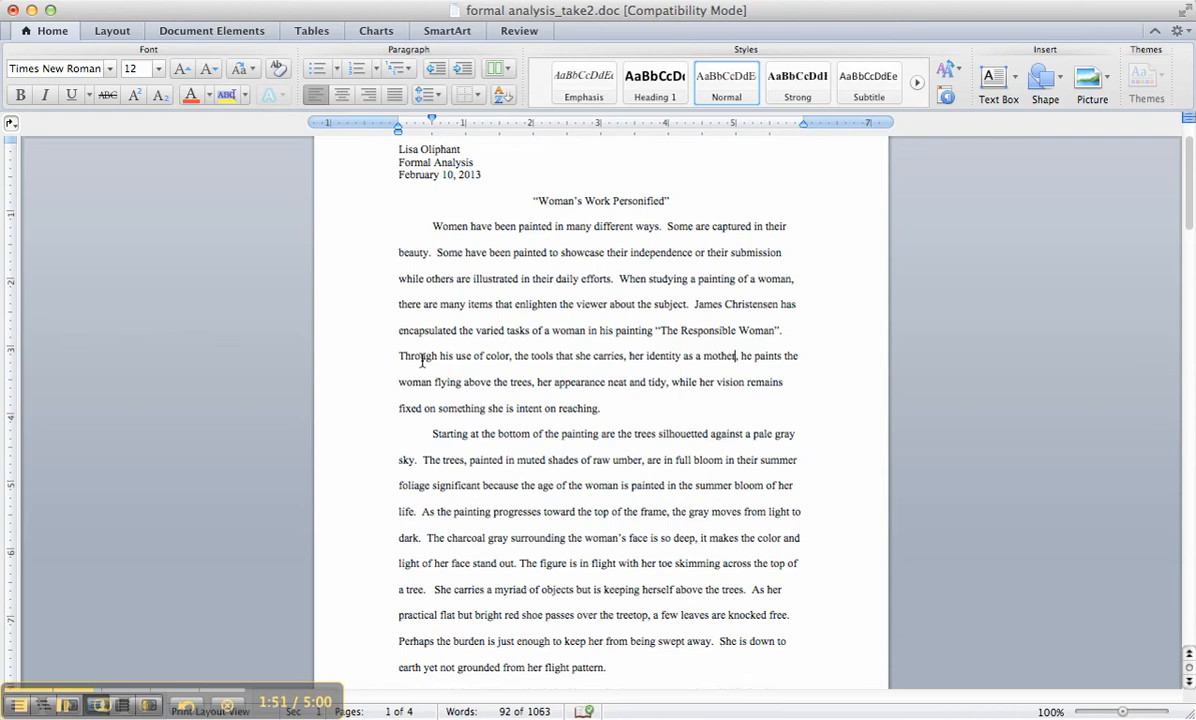
mouse_move(708, 366)
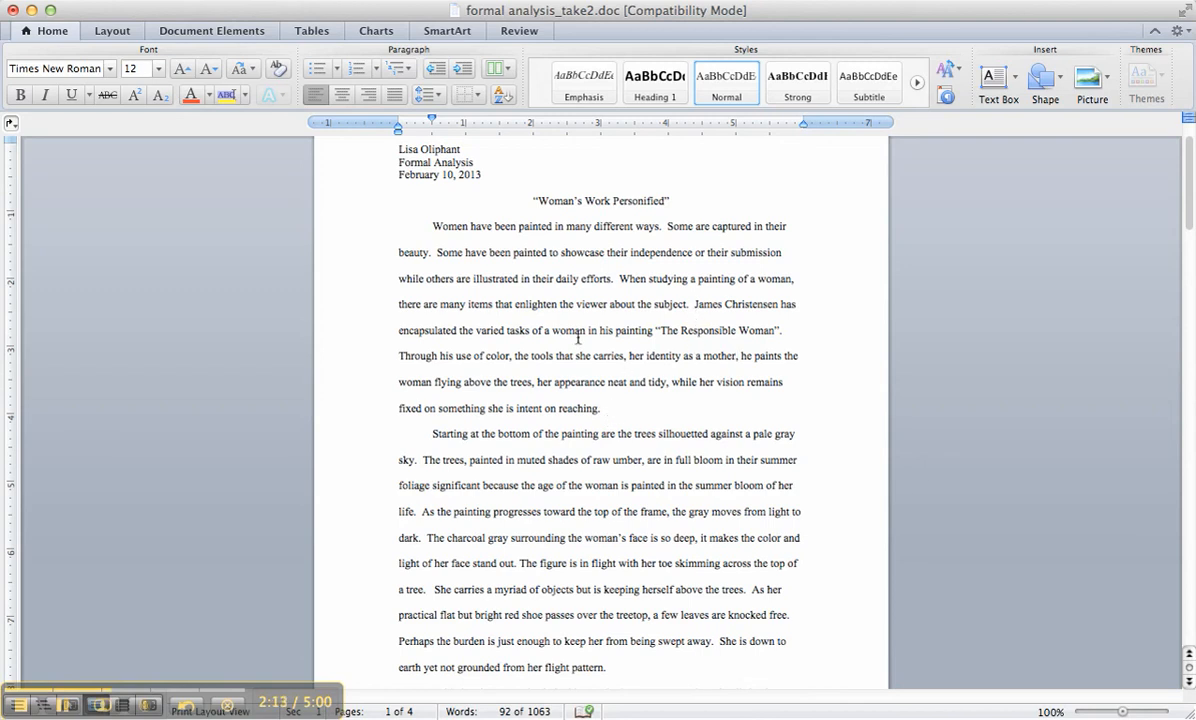
mouse_move(704, 396)
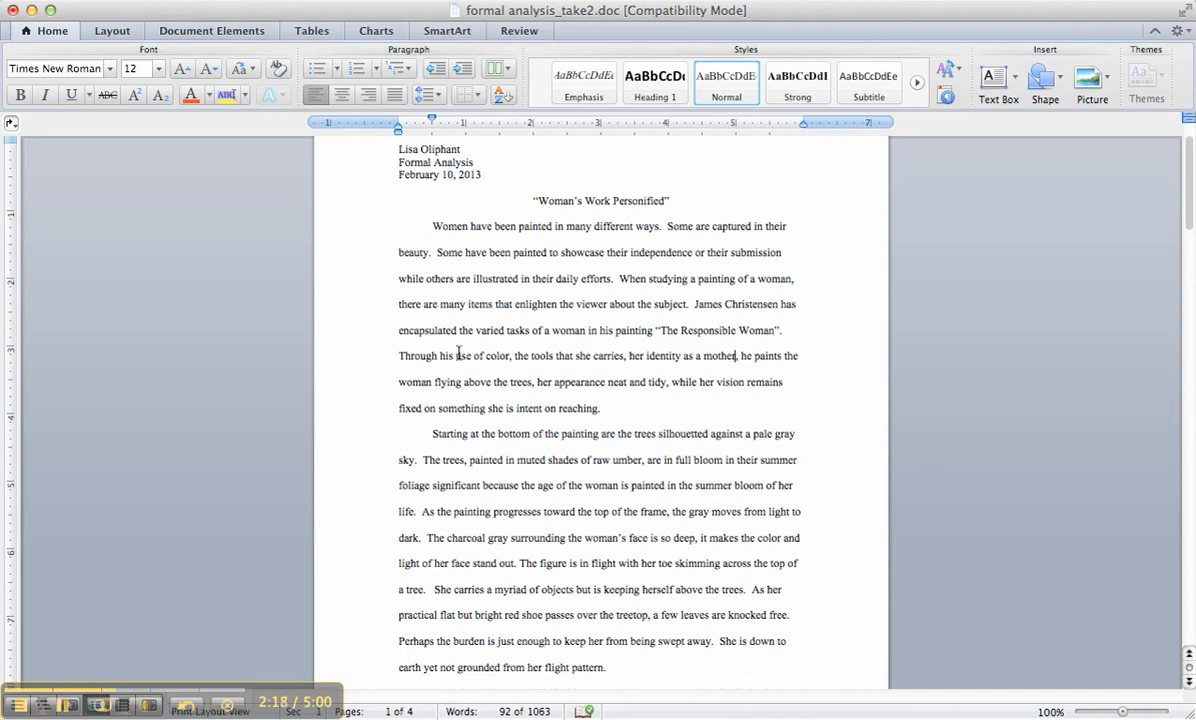
drag(400, 356, 508, 356)
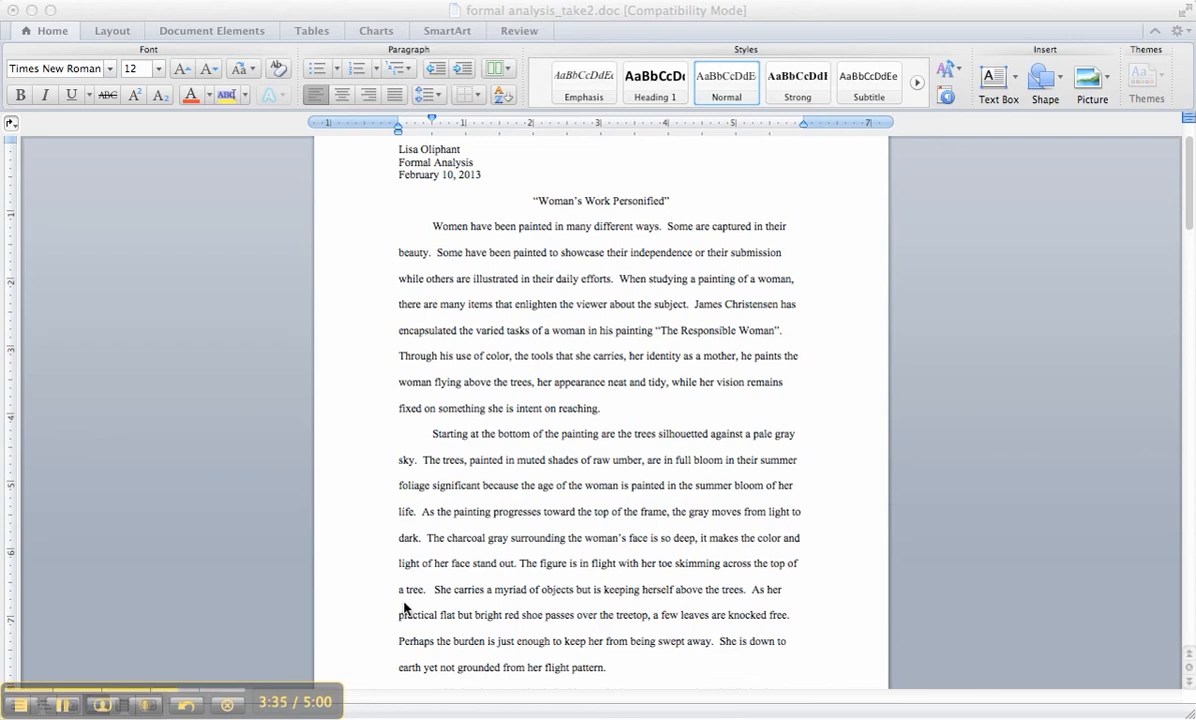
mouse_move(520, 496)
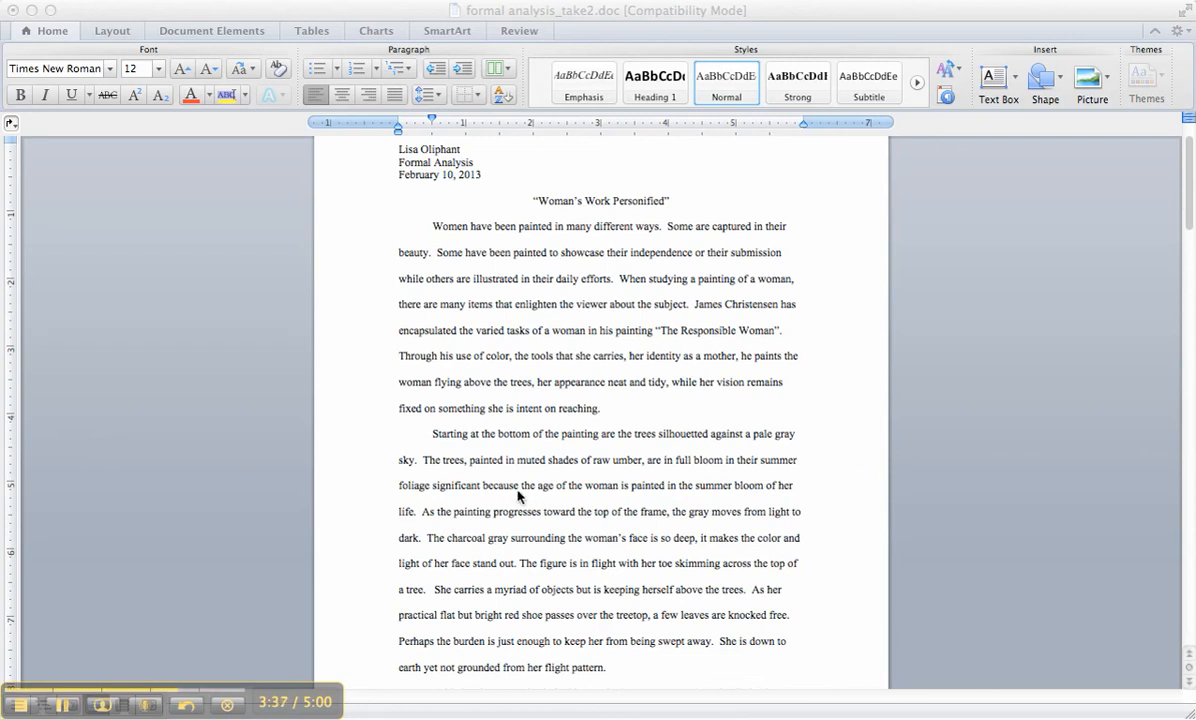
Step: Insert 'Through his color, Christensen addresses and exalts woman.' before 'Starting' in paragraph two
click(432, 432)
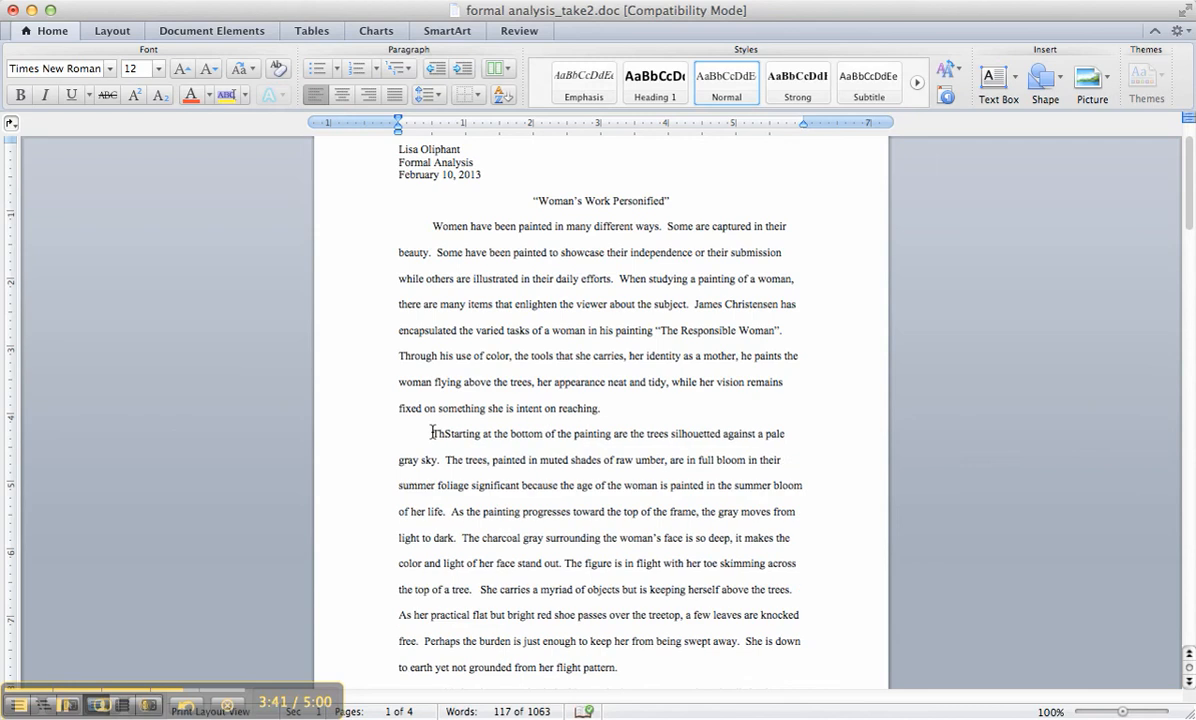
text(Through his color, Christensen)
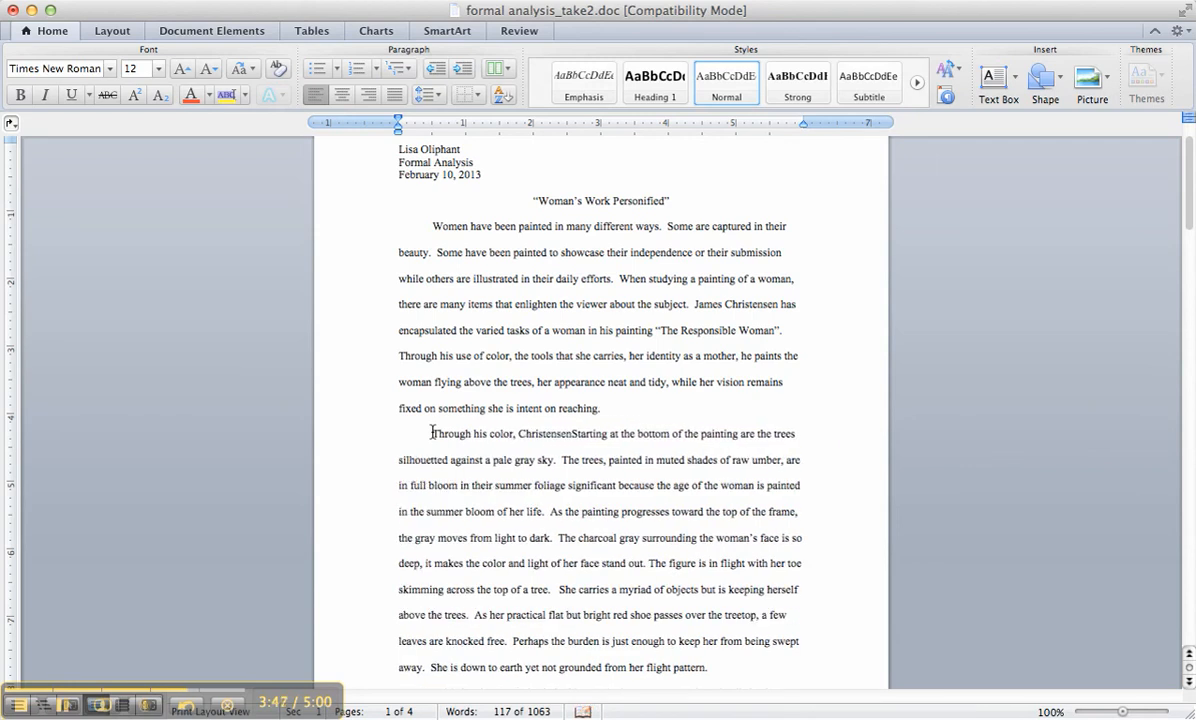
text(addresses)
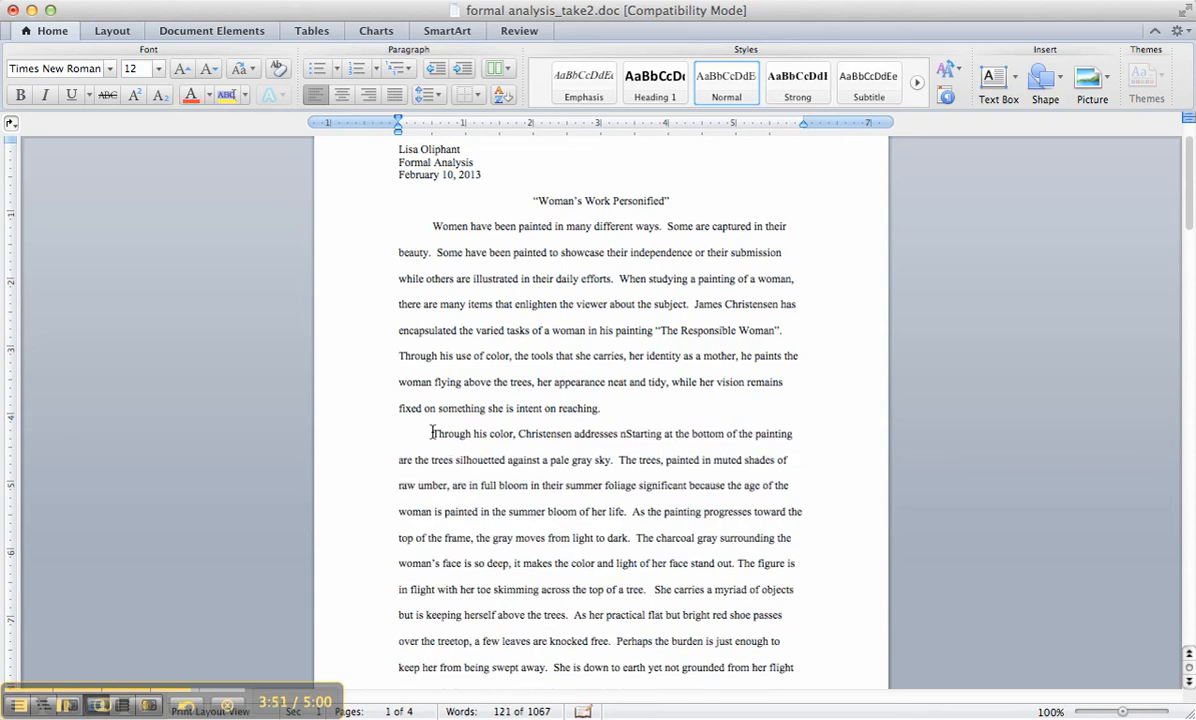
text(and exalts woman.)
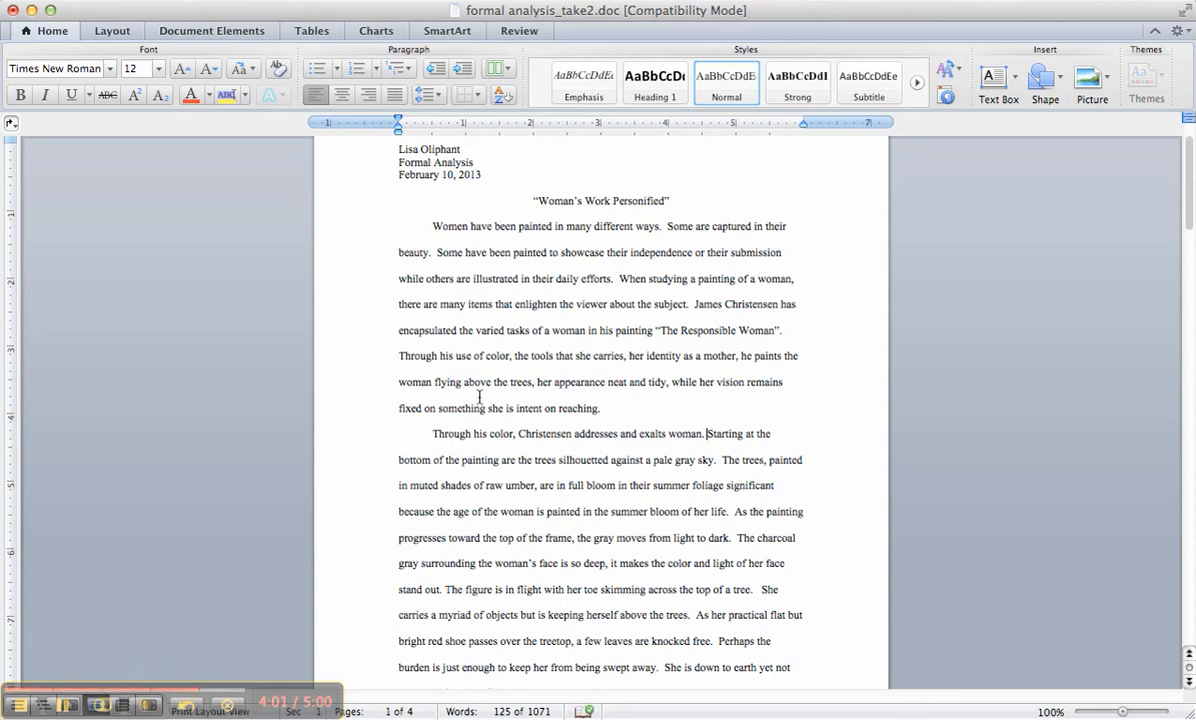
mouse_move(492, 570)
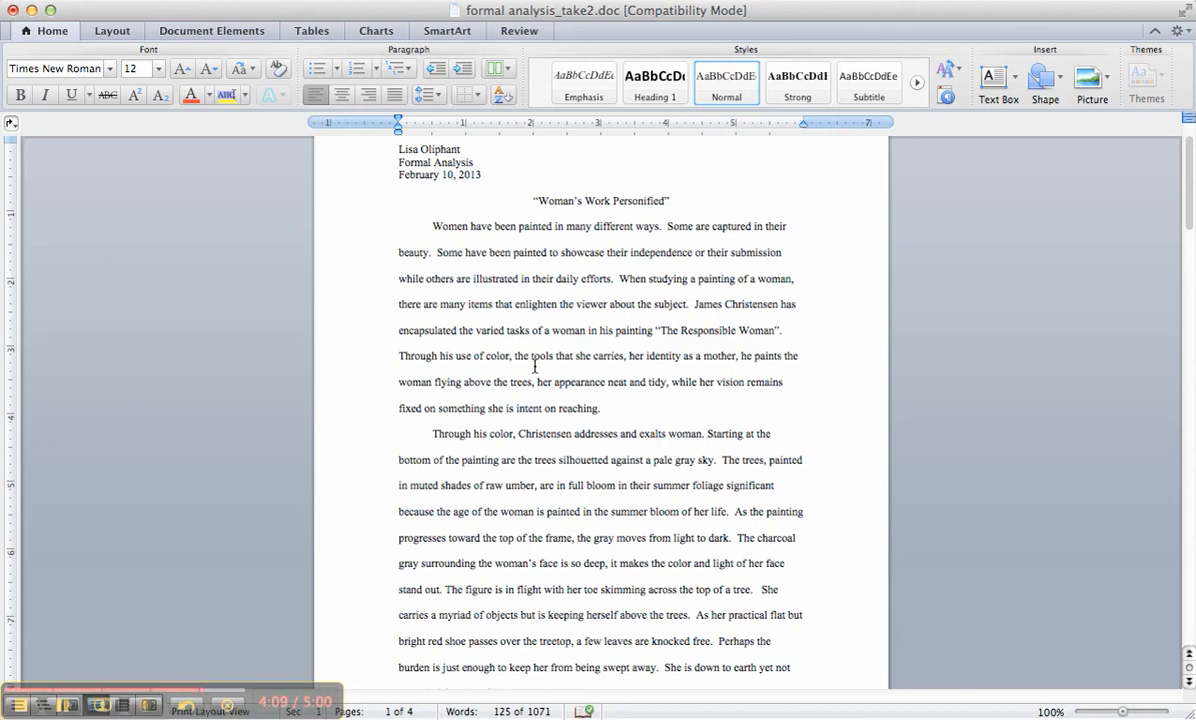
click(706, 432)
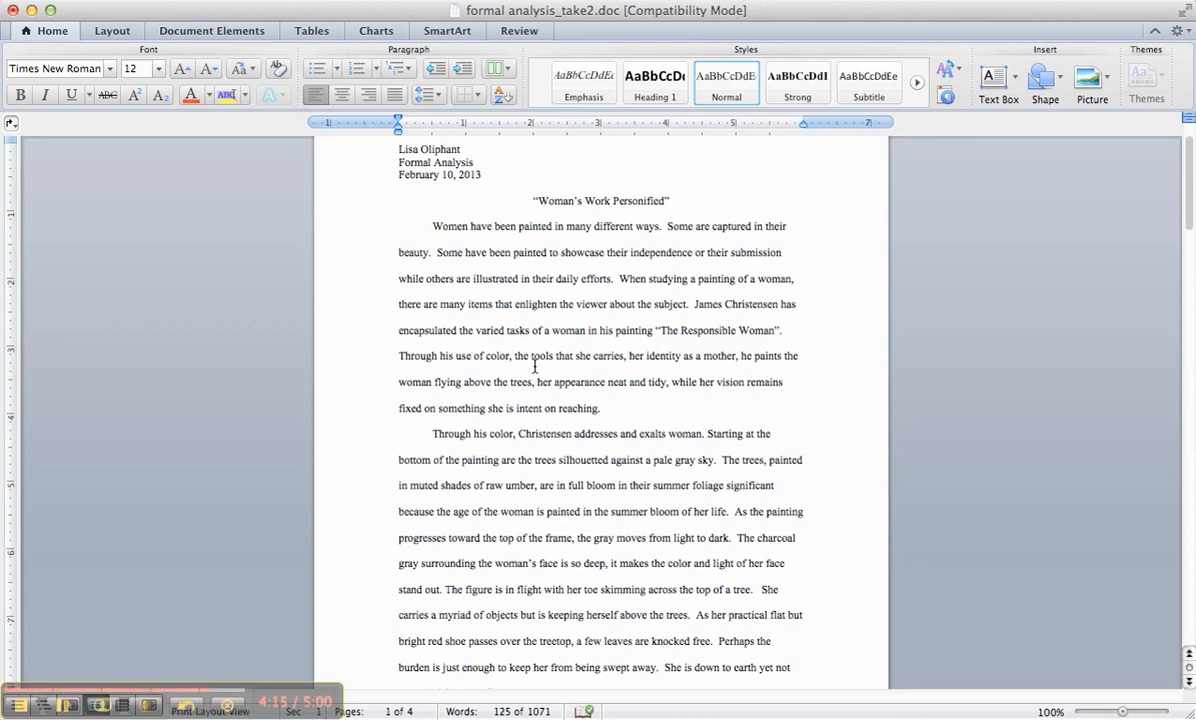
click(708, 432)
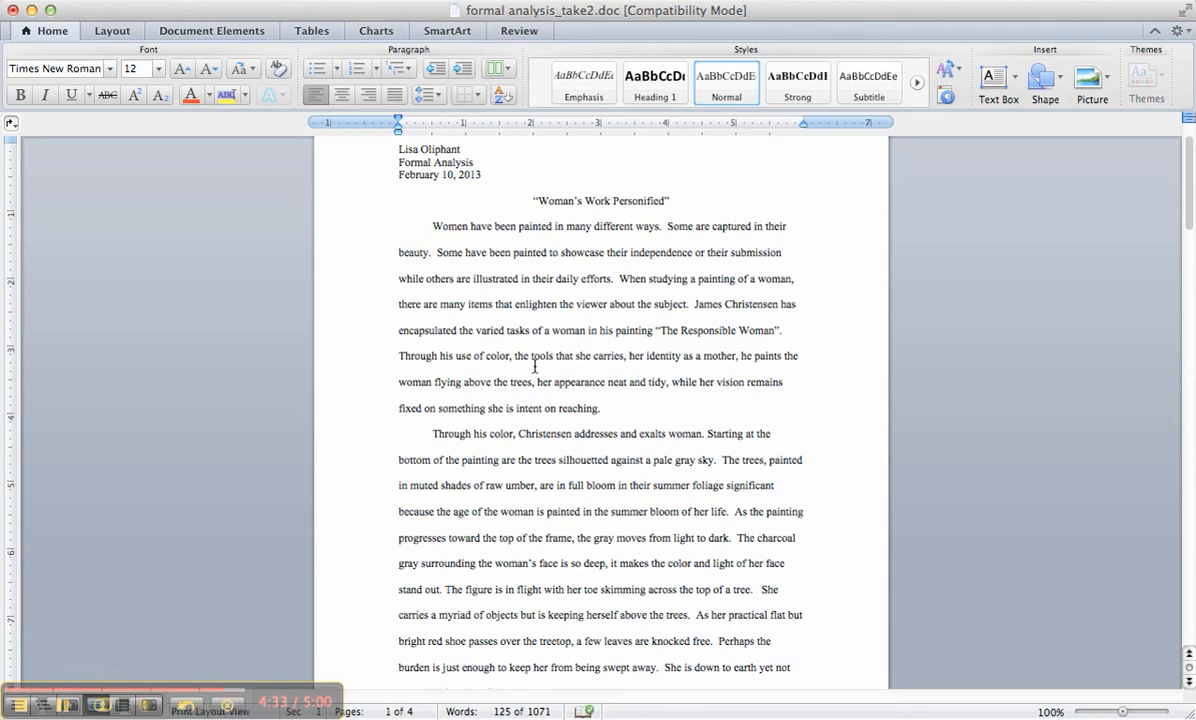
click(706, 432)
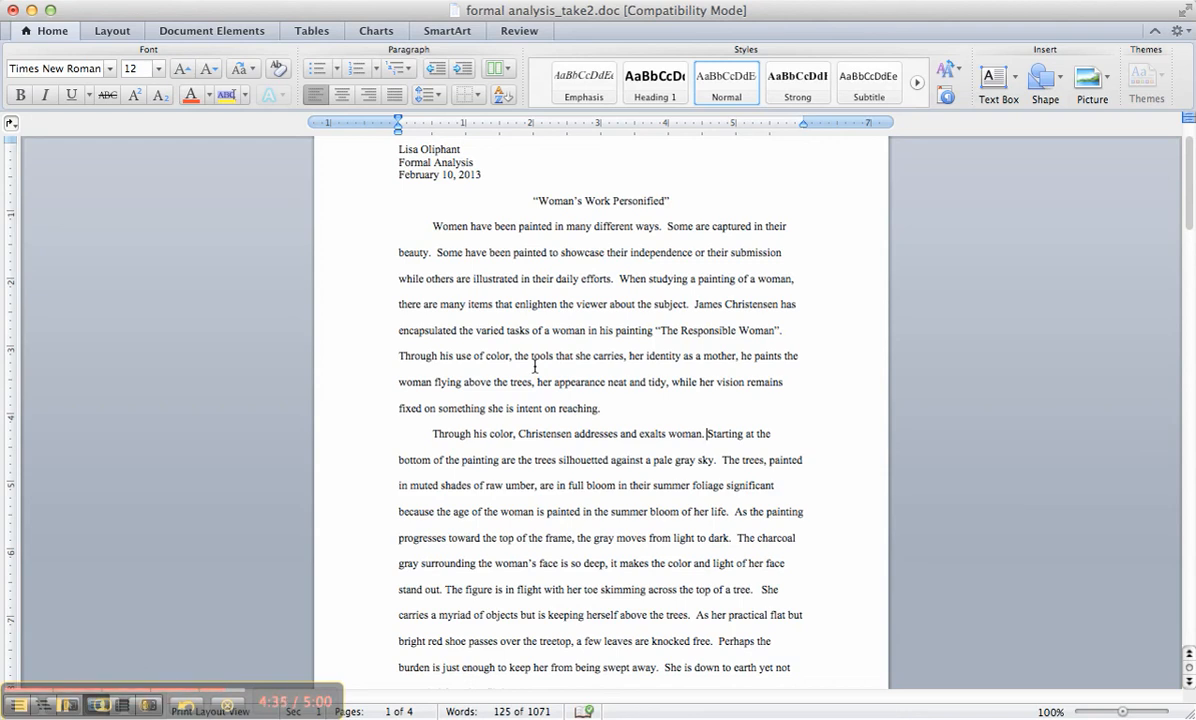